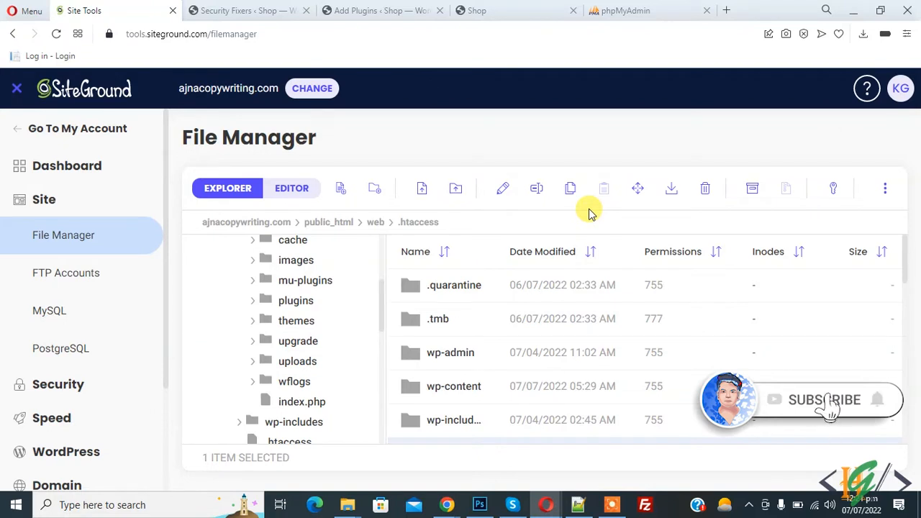
mouse_move(880, 406)
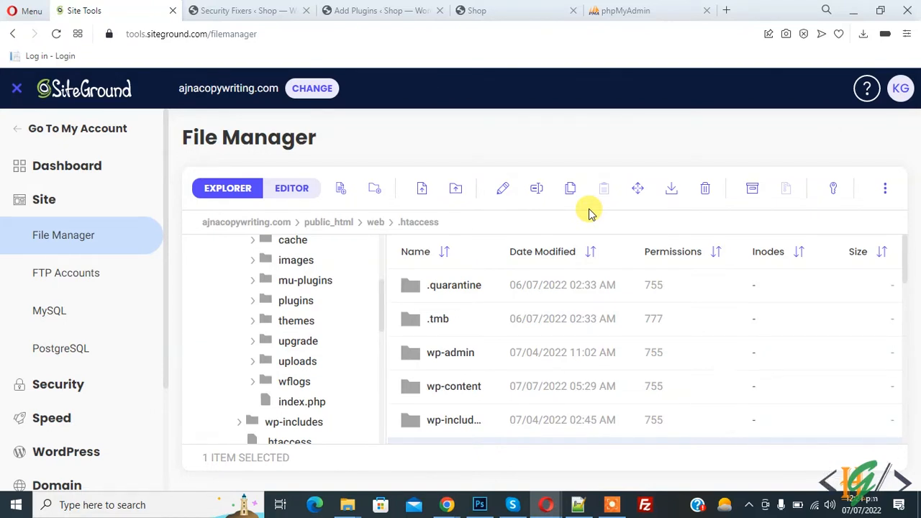
mouse_move(575, 210)
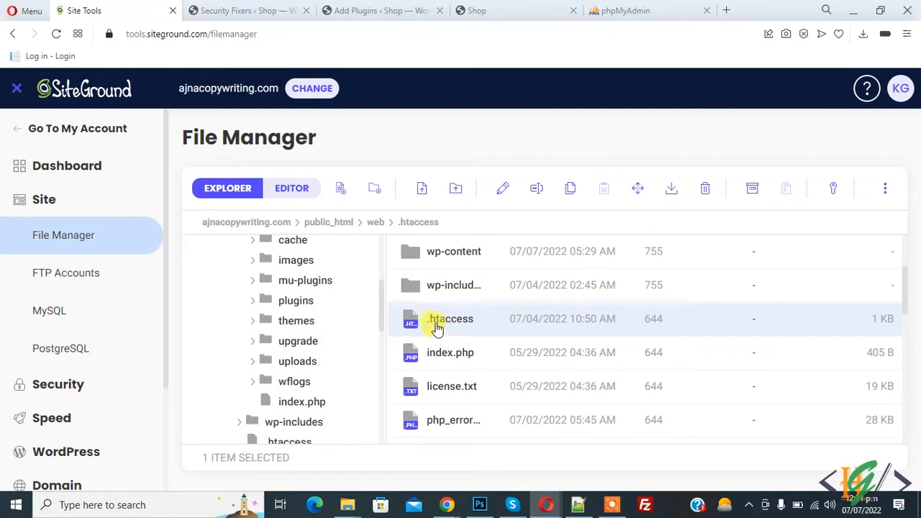
Open the .htaccess file in the editor from its right-click Edit action
right_click(449, 320)
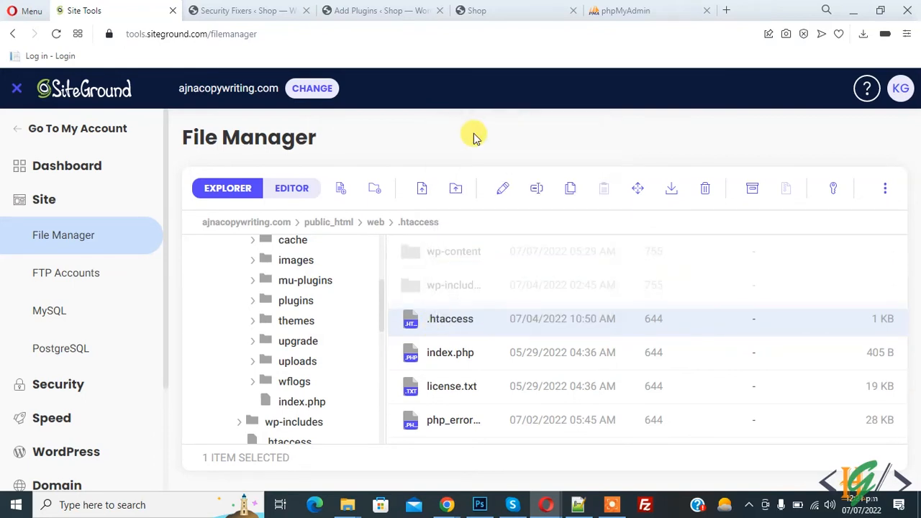
left_click(290, 187)
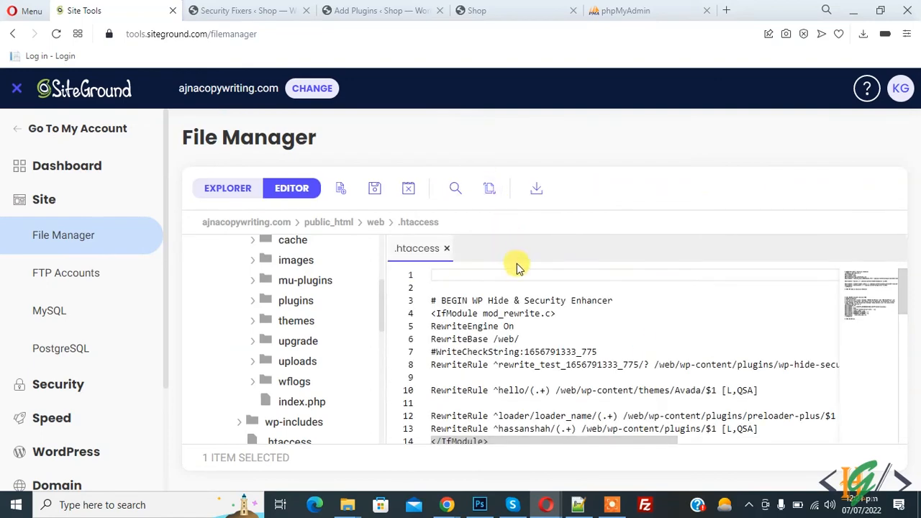
Paste the 'Protect Against Script Injections' rewrite block after # END WordPress and check it
scroll("down", 3)
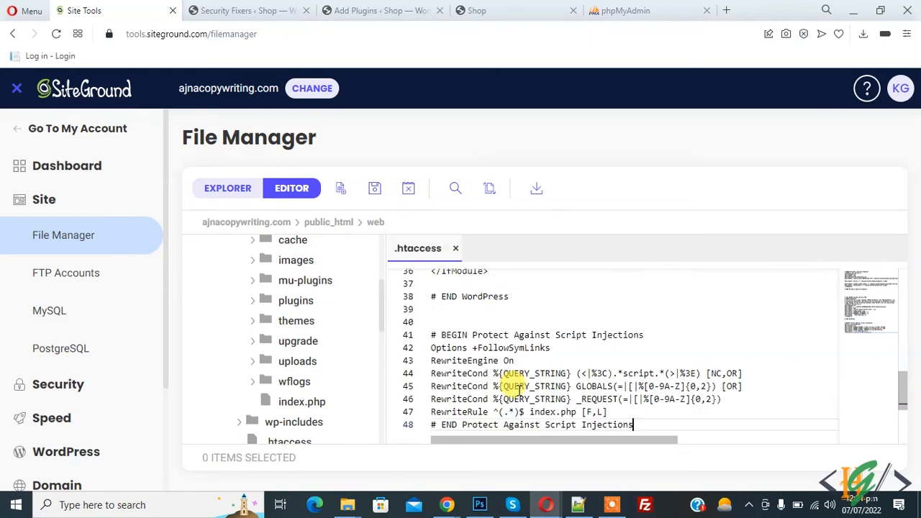
left_click_drag(431, 347, 634, 424)
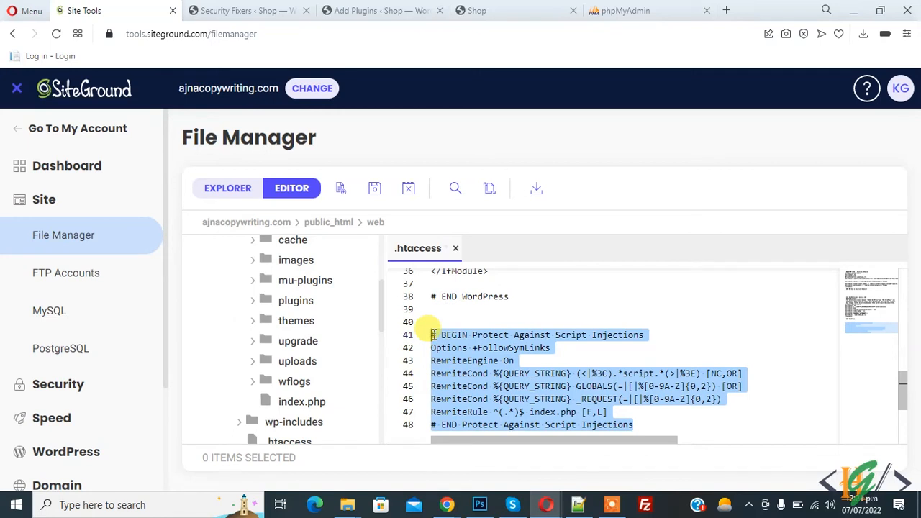
left_click(468, 347)
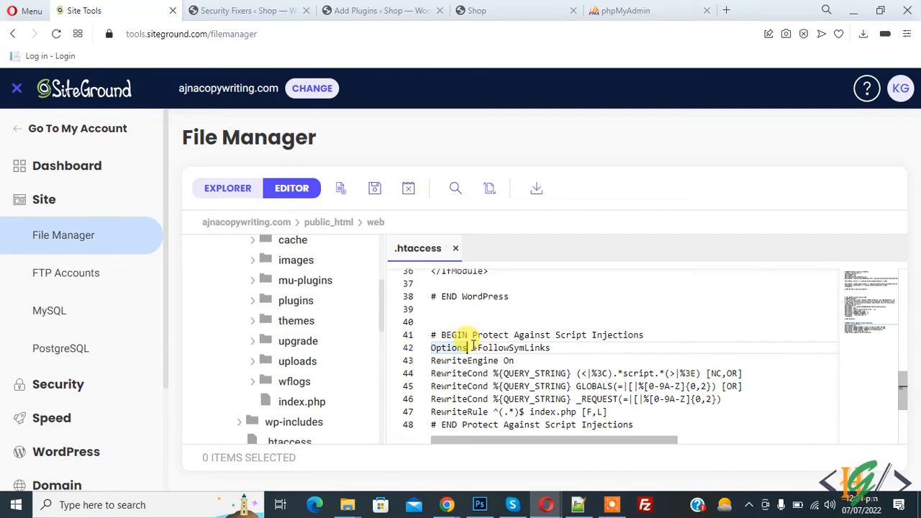
left_click(472, 347)
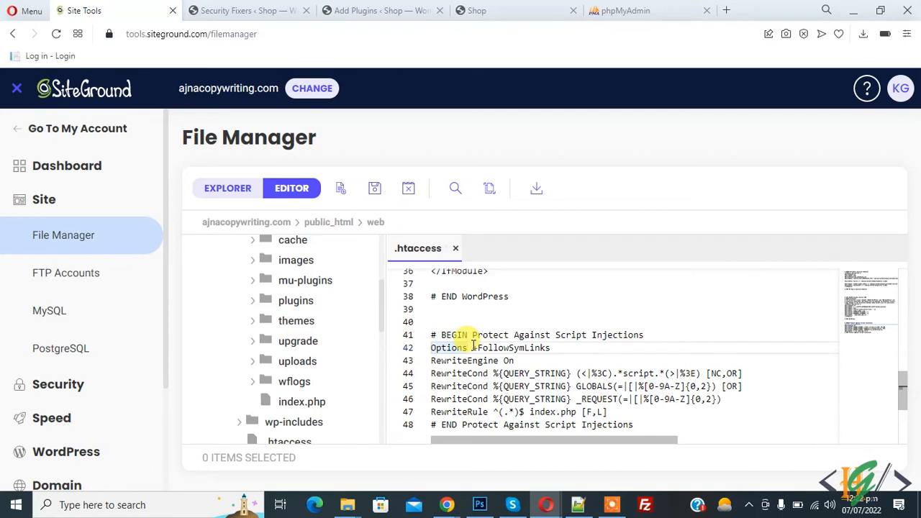